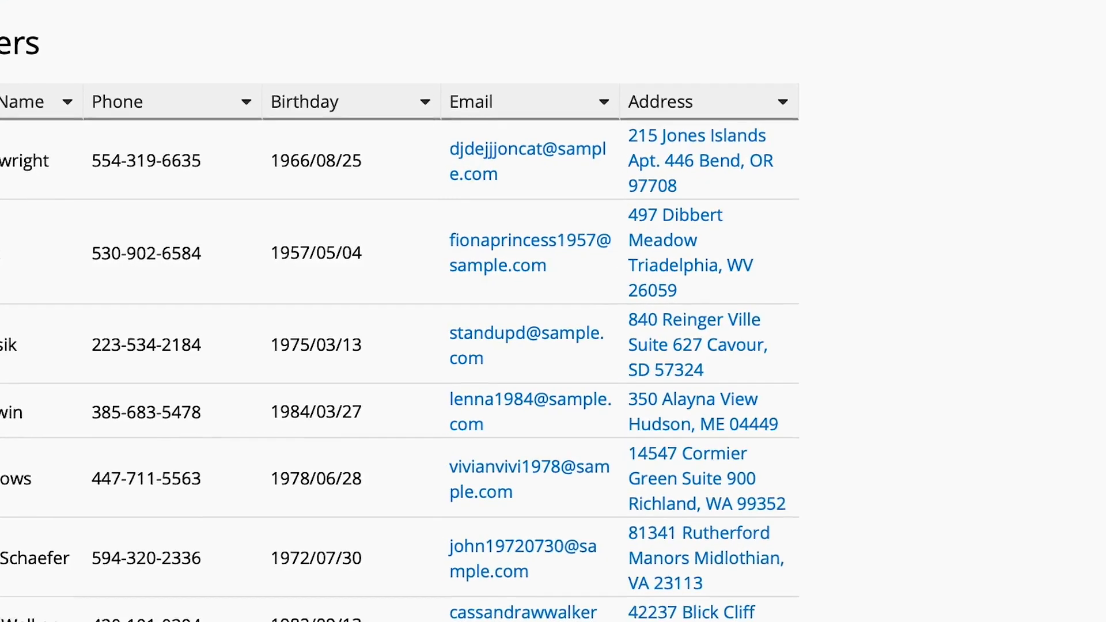
Give the Address column a larger custom width in the Customers list design and save it.
{"action": "scroll", "scroll_direction": "up", "scroll_amount": 3}
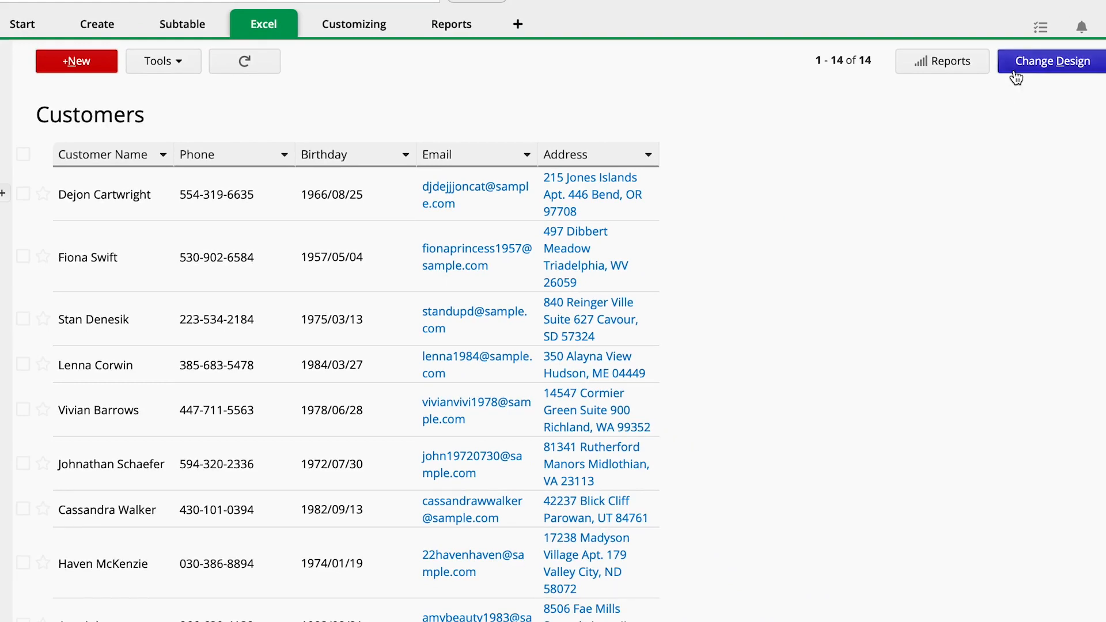
{"action": "left_click", "coordinate": [1049, 61]}
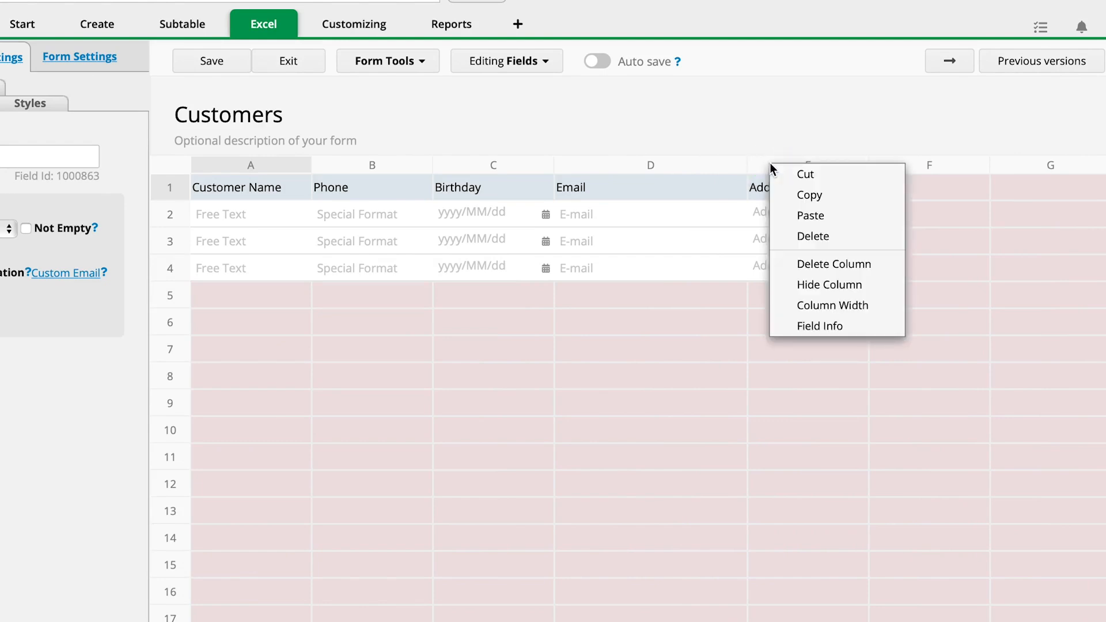
{"action": "left_click", "coordinate": [832, 304]}
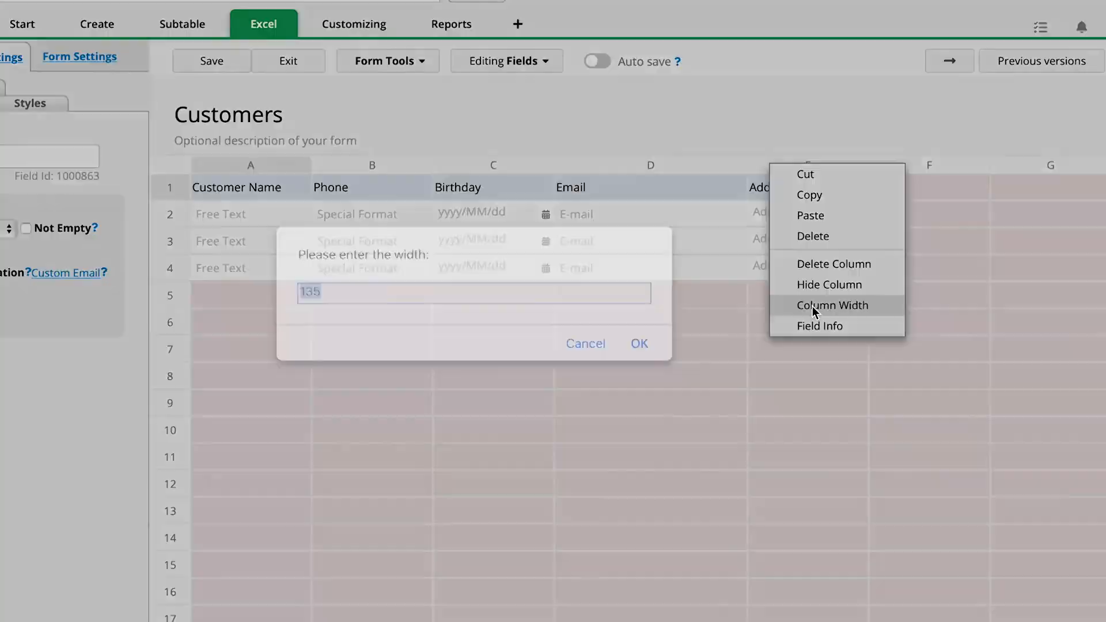
{"action": "left_click", "coordinate": [639, 343]}
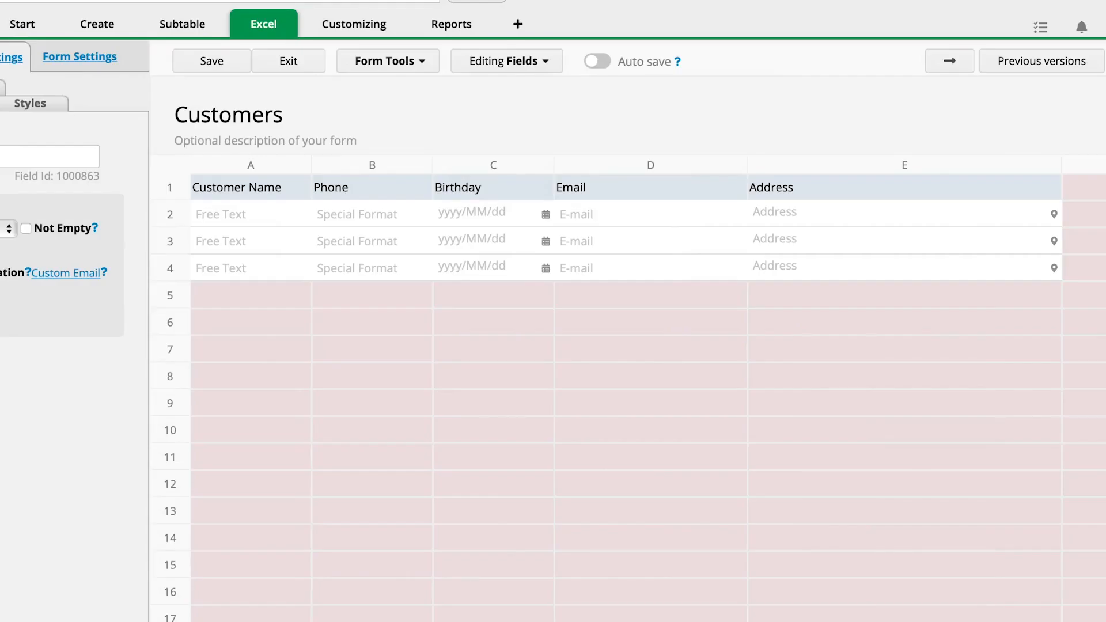
{"action": "left_click", "coordinate": [288, 61]}
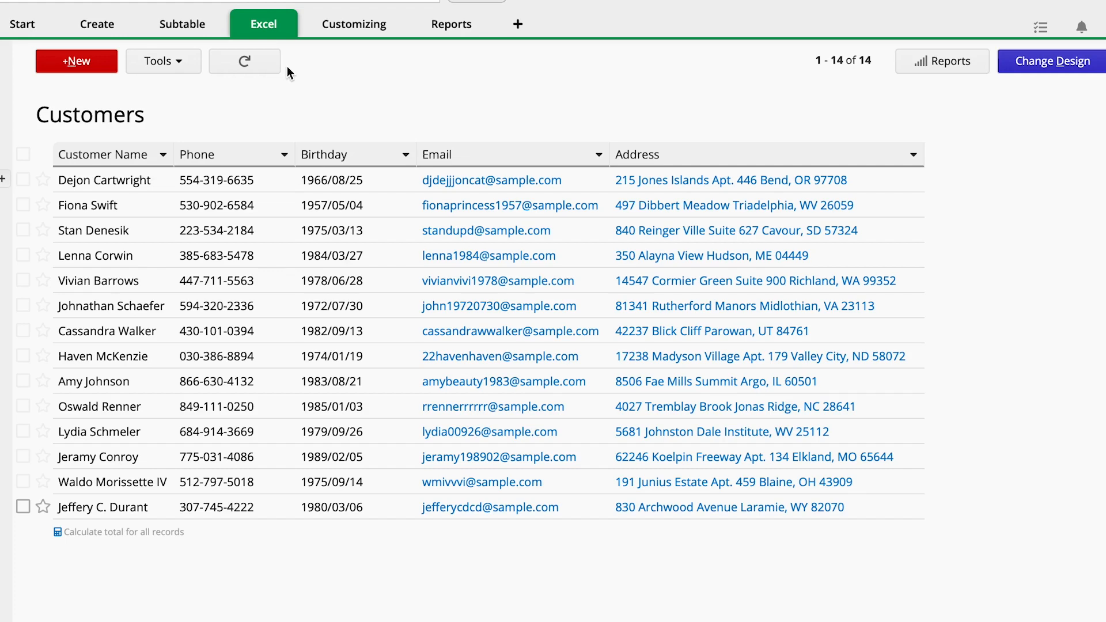
{"action": "left_click", "coordinate": [104, 180]}
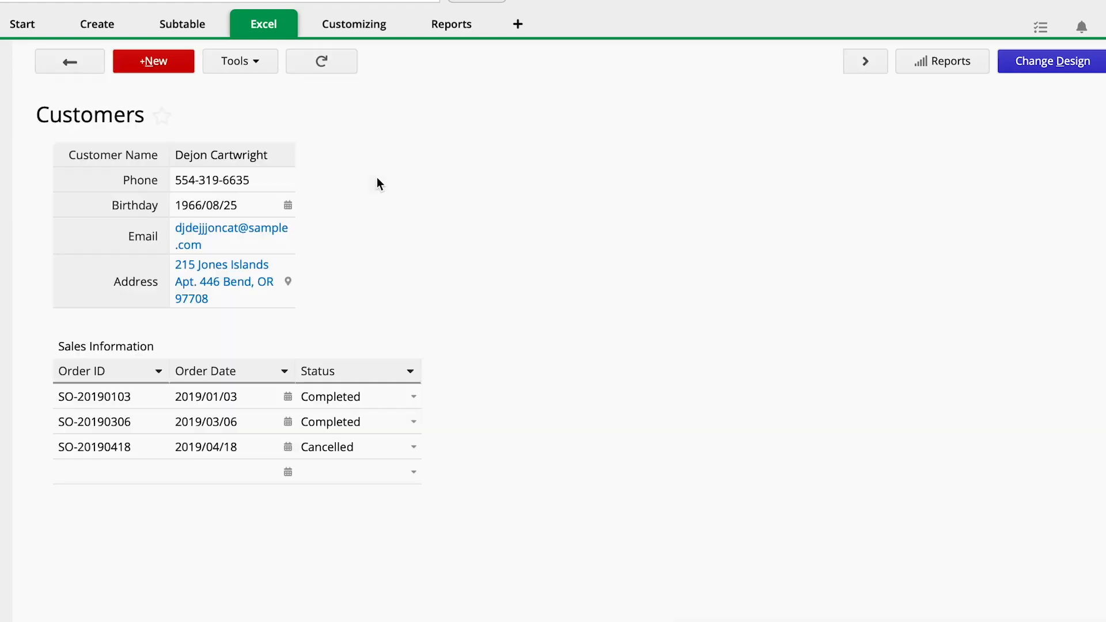
{"action": "mouse_move", "coordinate": [1007, 68]}
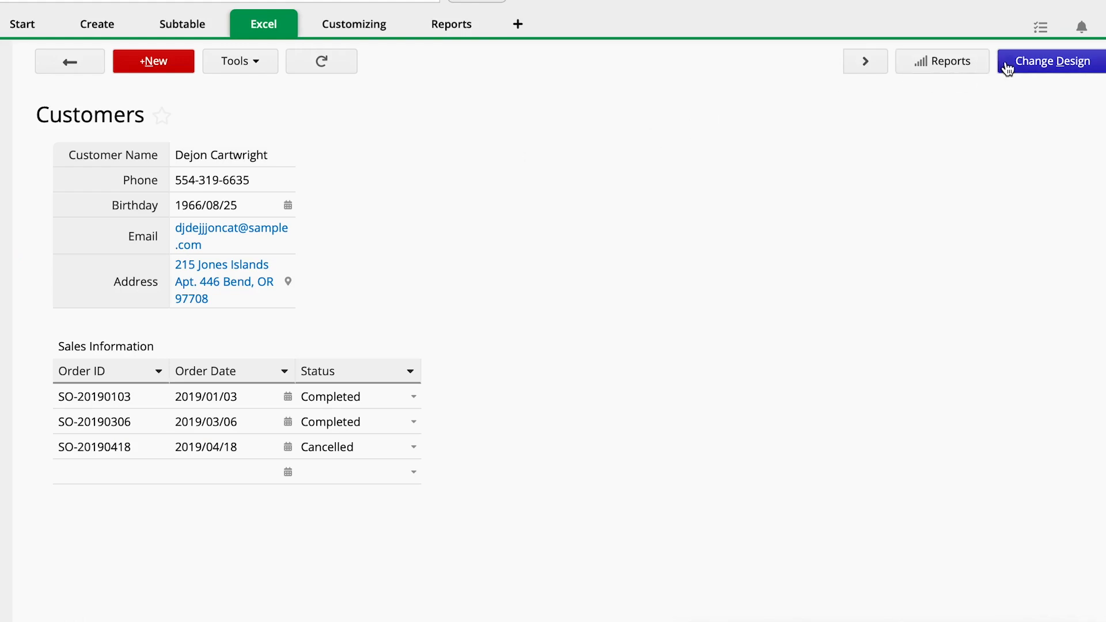
{"action": "left_click", "coordinate": [1050, 61]}
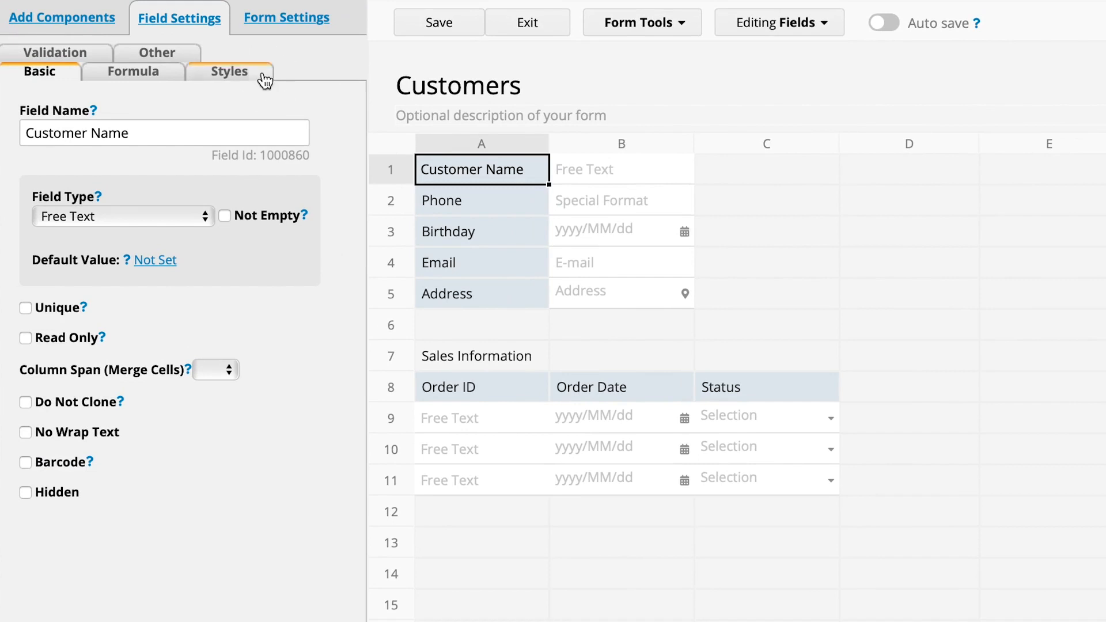
Set Customer Name label and value font size to 18 and fill the Phone label orange.
{"action": "left_click", "coordinate": [228, 71]}
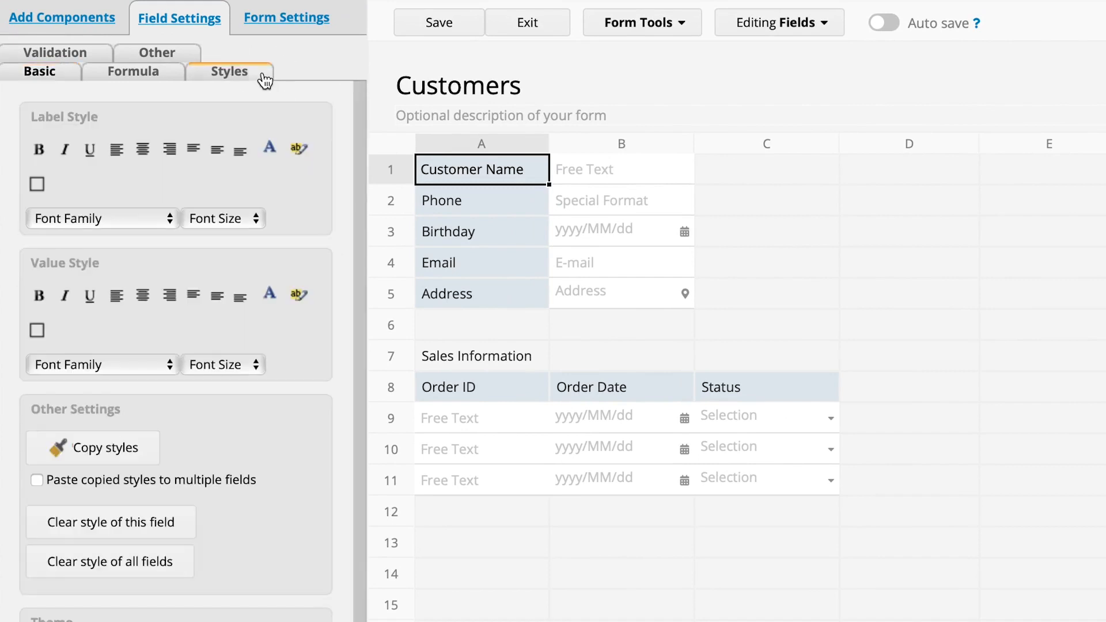
{"action": "mouse_move", "coordinate": [256, 184]}
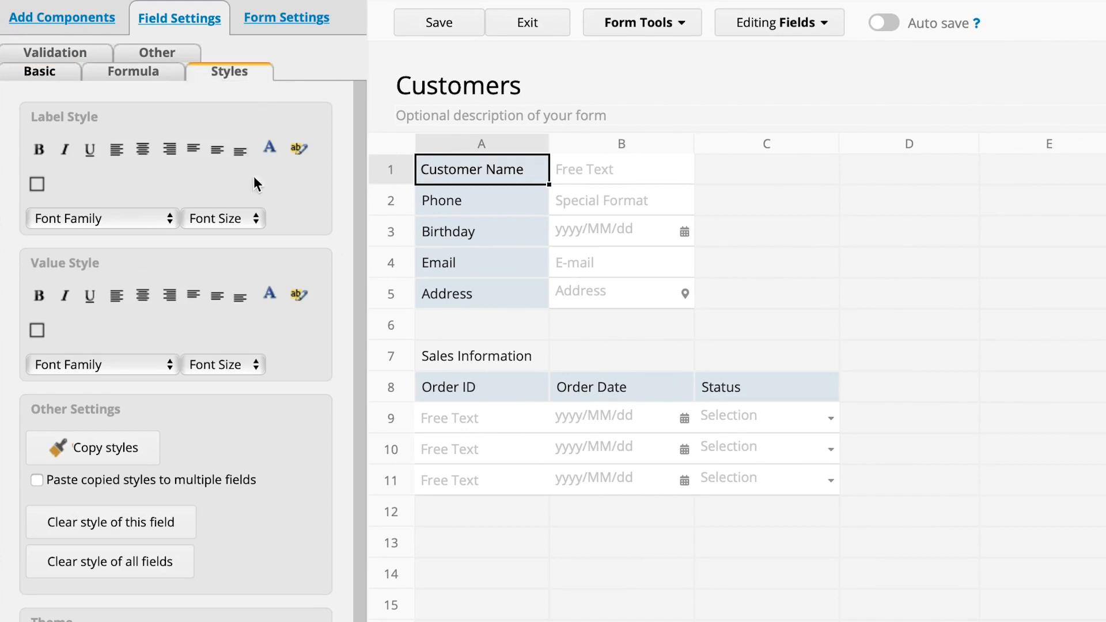
{"action": "left_click", "coordinate": [223, 217]}
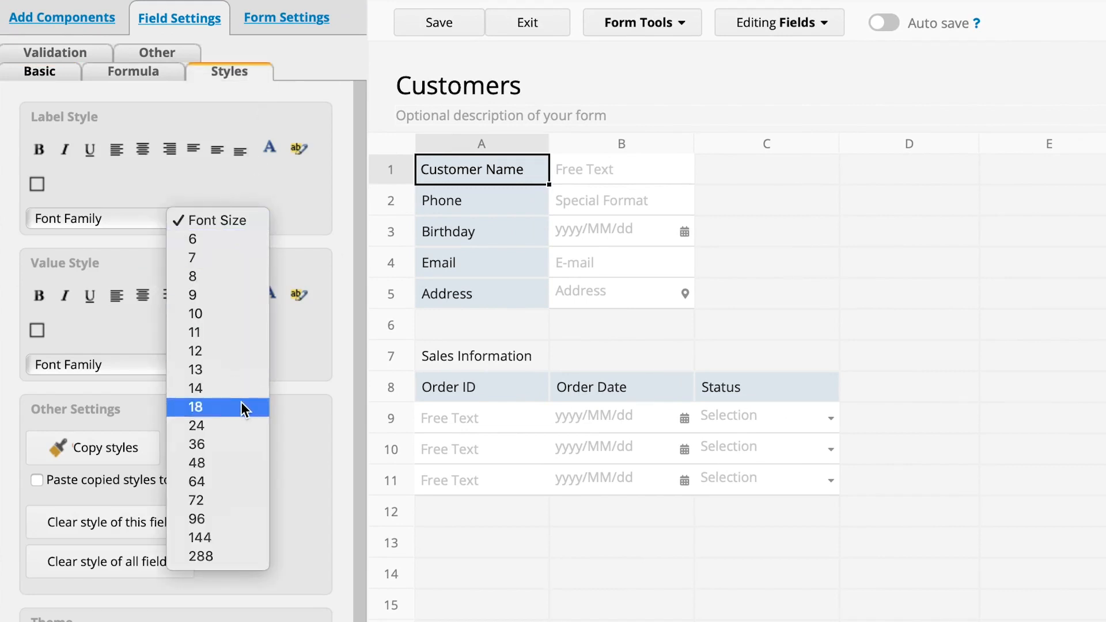
{"action": "left_click", "coordinate": [196, 407]}
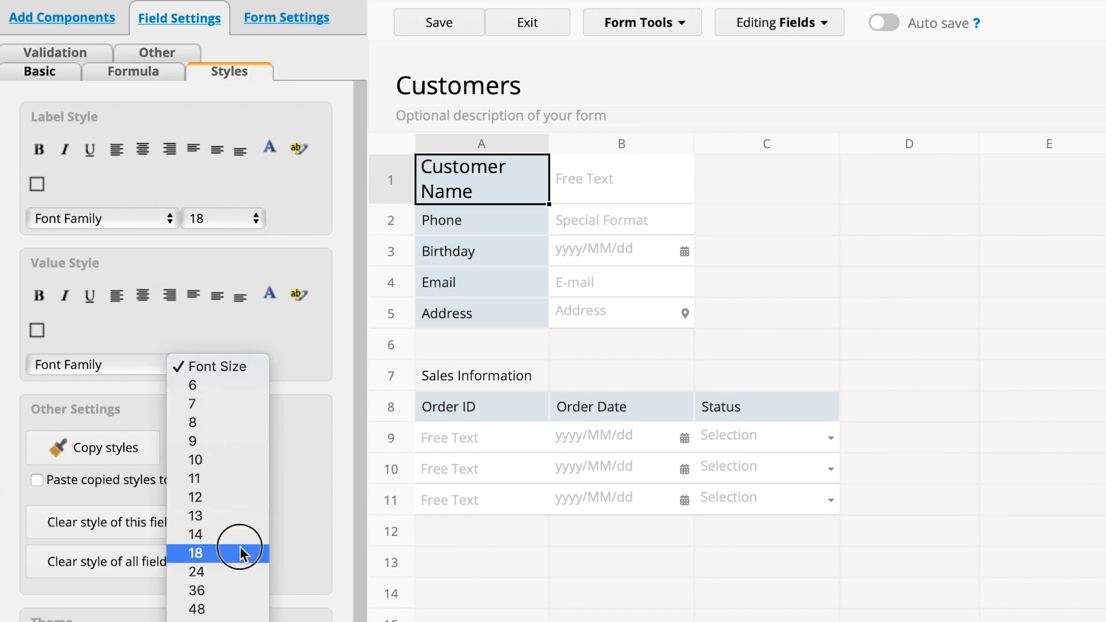
{"action": "left_click", "coordinate": [196, 552]}
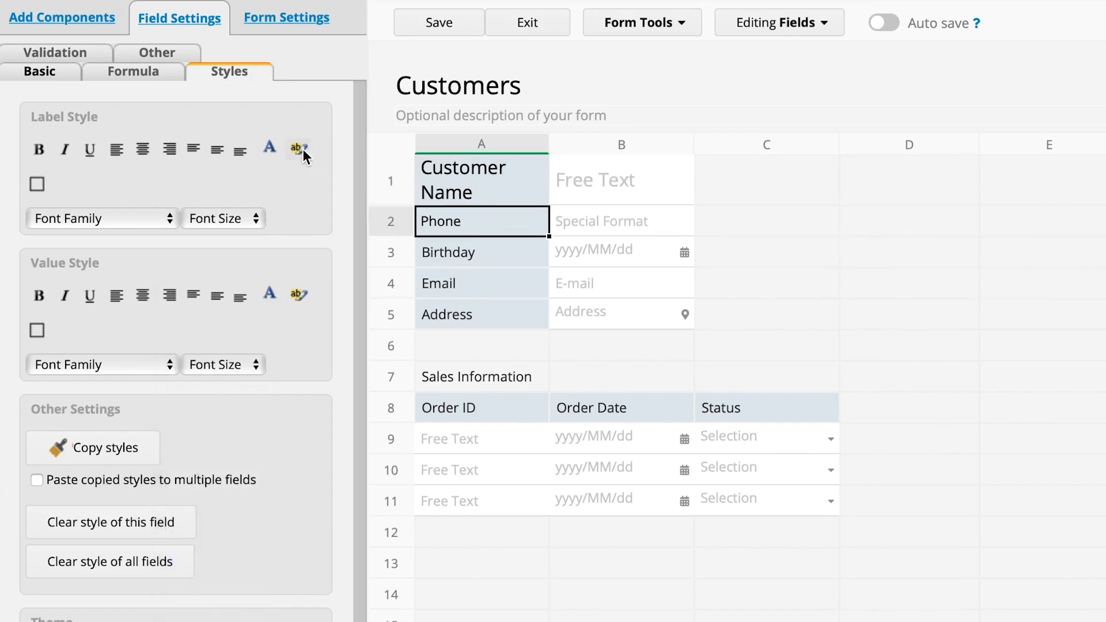
{"action": "left_click", "coordinate": [269, 149]}
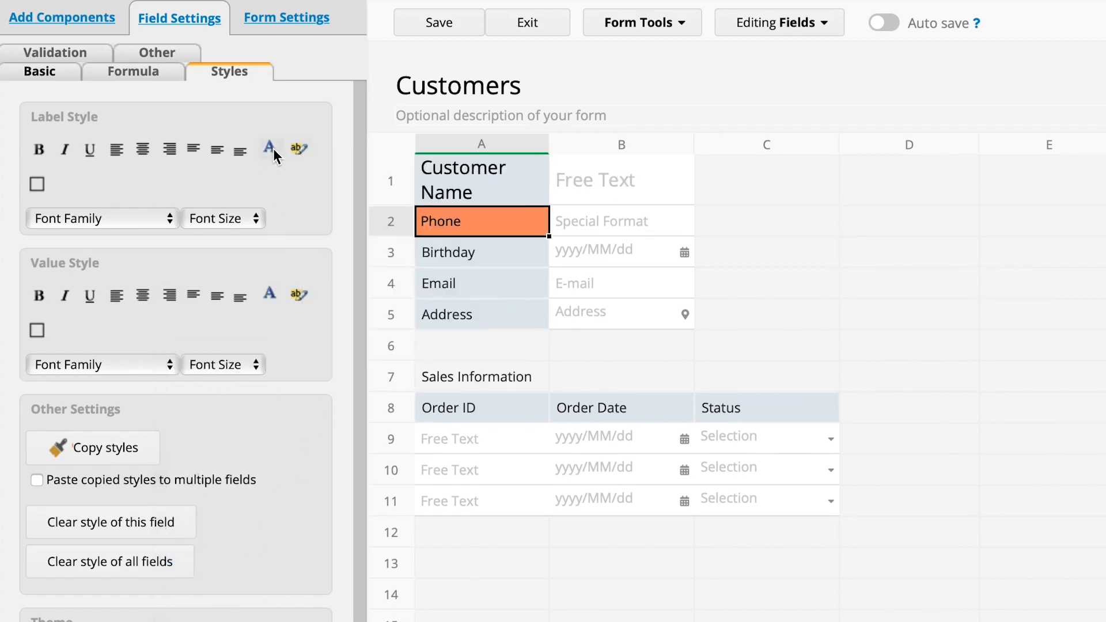
{"action": "mouse_move", "coordinate": [241, 190]}
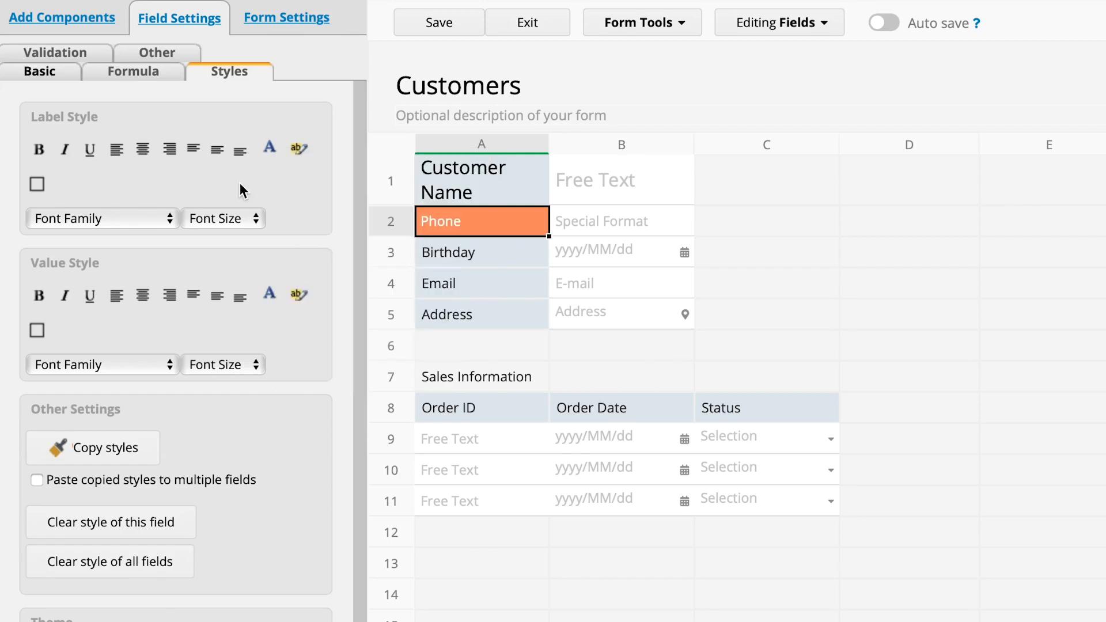
{"action": "mouse_move", "coordinate": [426, 175]}
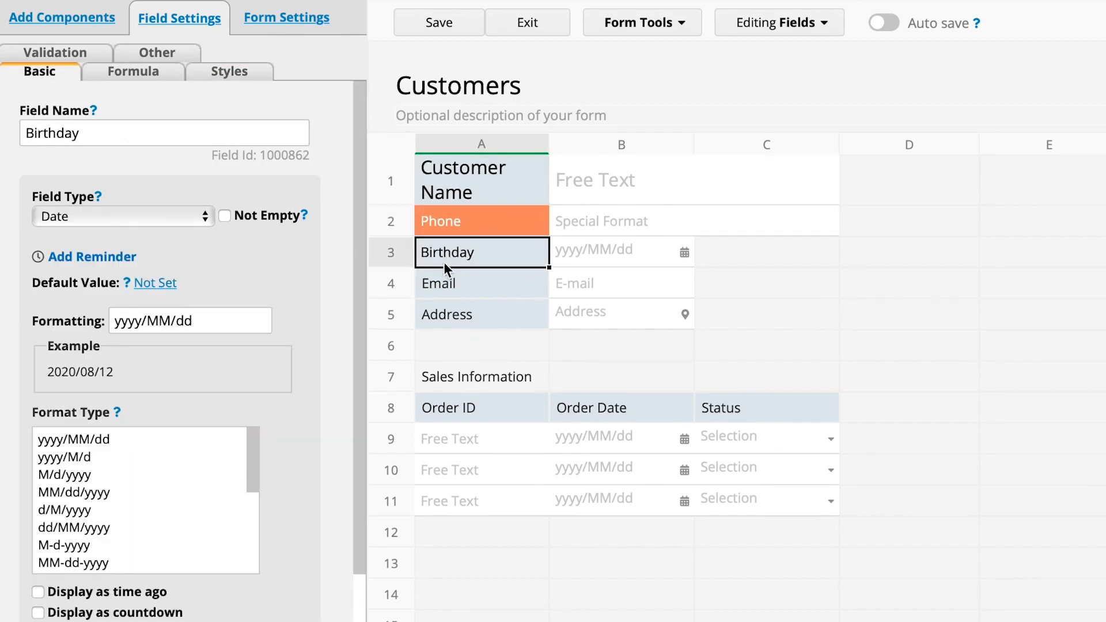
Span Birthday over two columns, fill the Sales Information heading orange, then clear all field styles.
{"action": "left_click", "coordinate": [481, 283]}
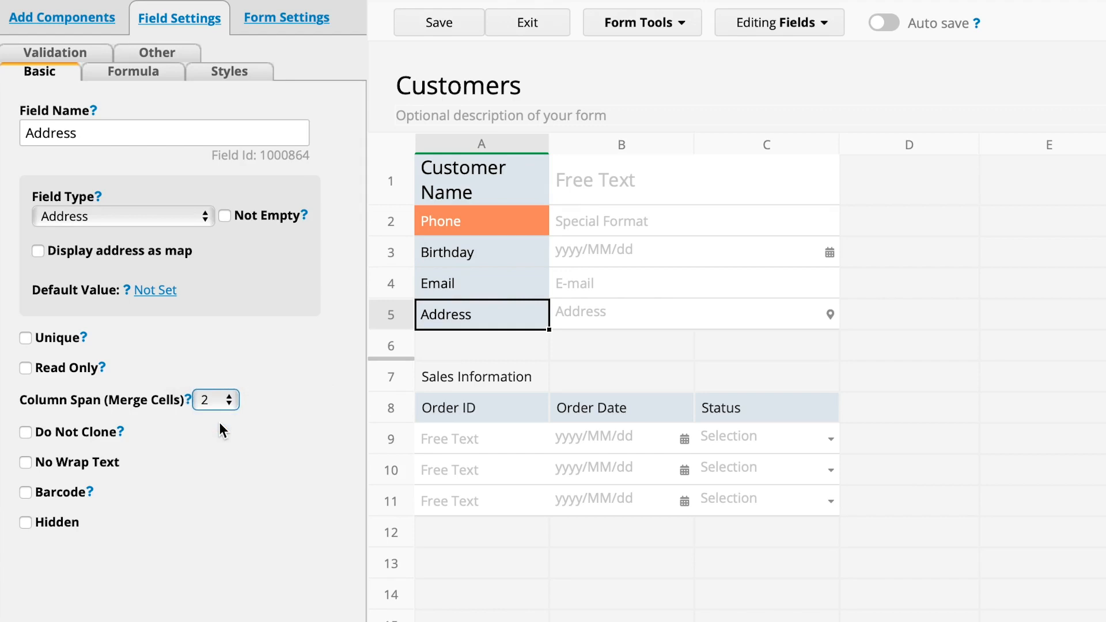
{"action": "left_click", "coordinate": [477, 375]}
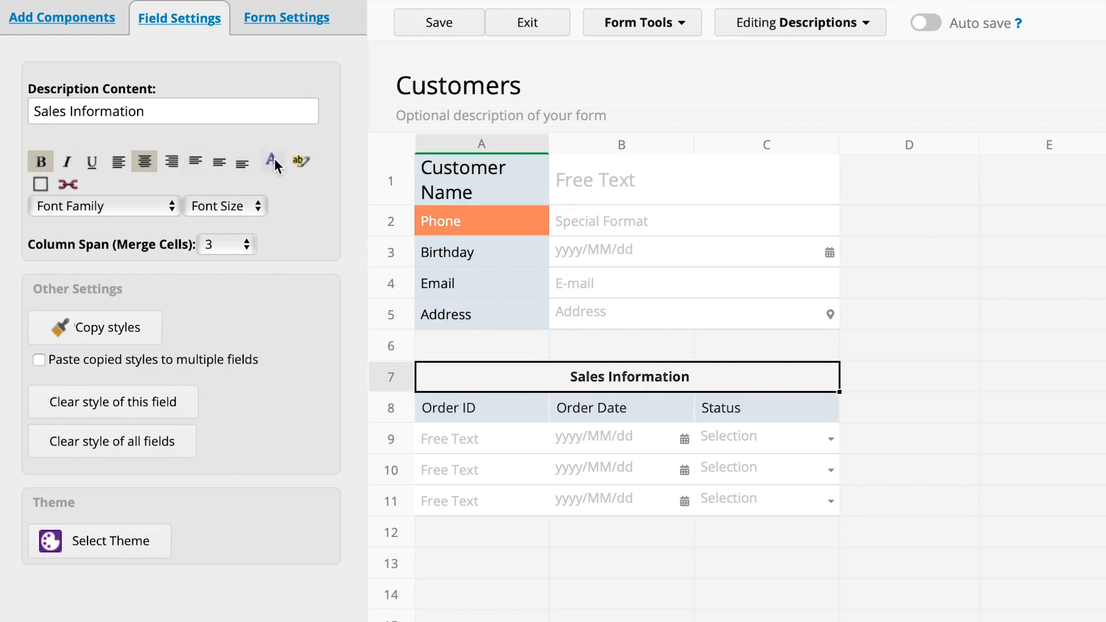
{"action": "left_click", "coordinate": [268, 161]}
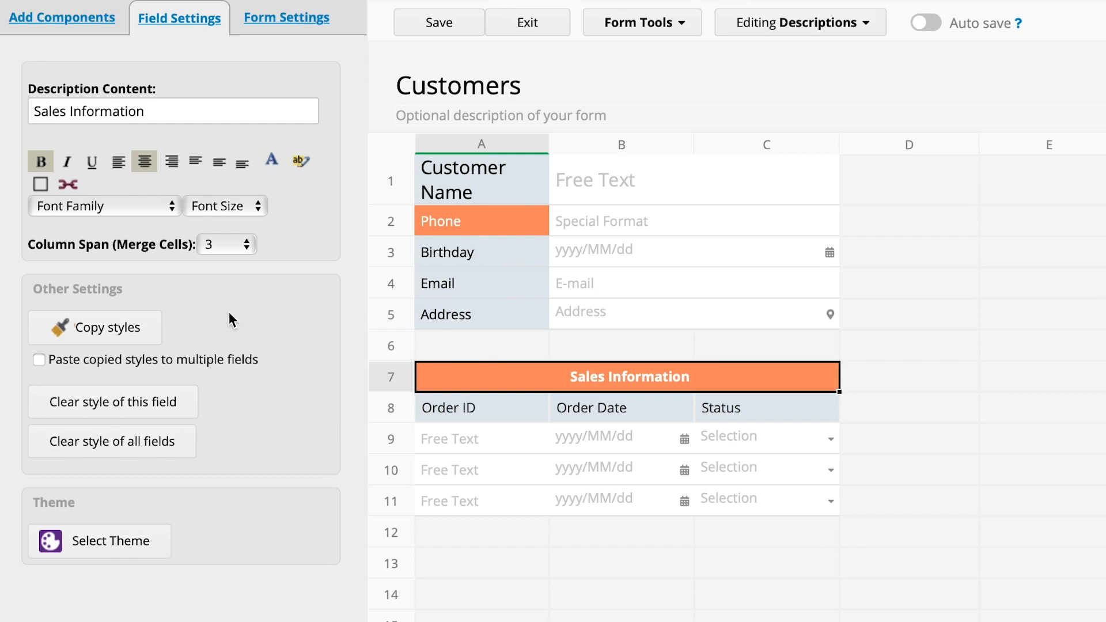
{"action": "mouse_move", "coordinate": [181, 445]}
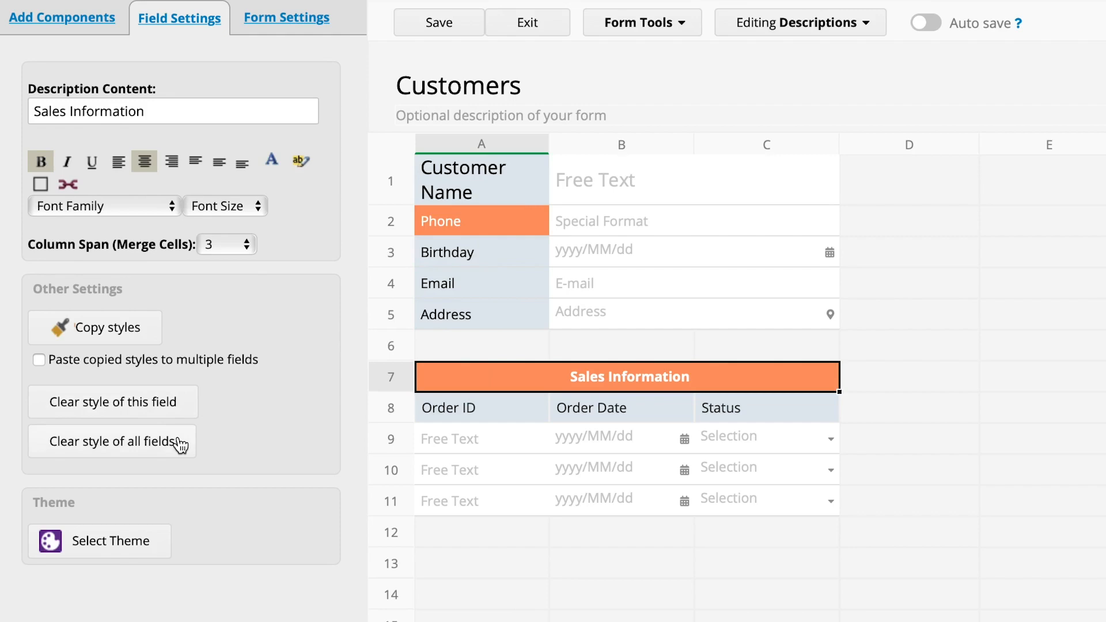
{"action": "left_click", "coordinate": [111, 441]}
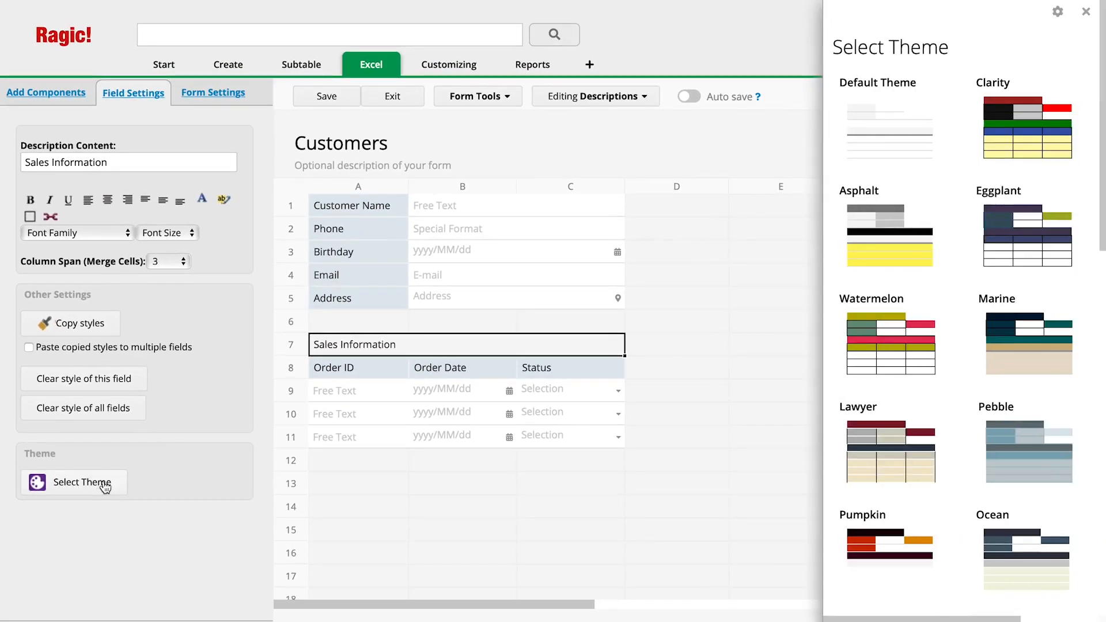
Apply the Super Bowl theme, save the Customers form design and dismiss the confirmation.
{"action": "scroll", "scroll_direction": "down", "scroll_amount": 3}
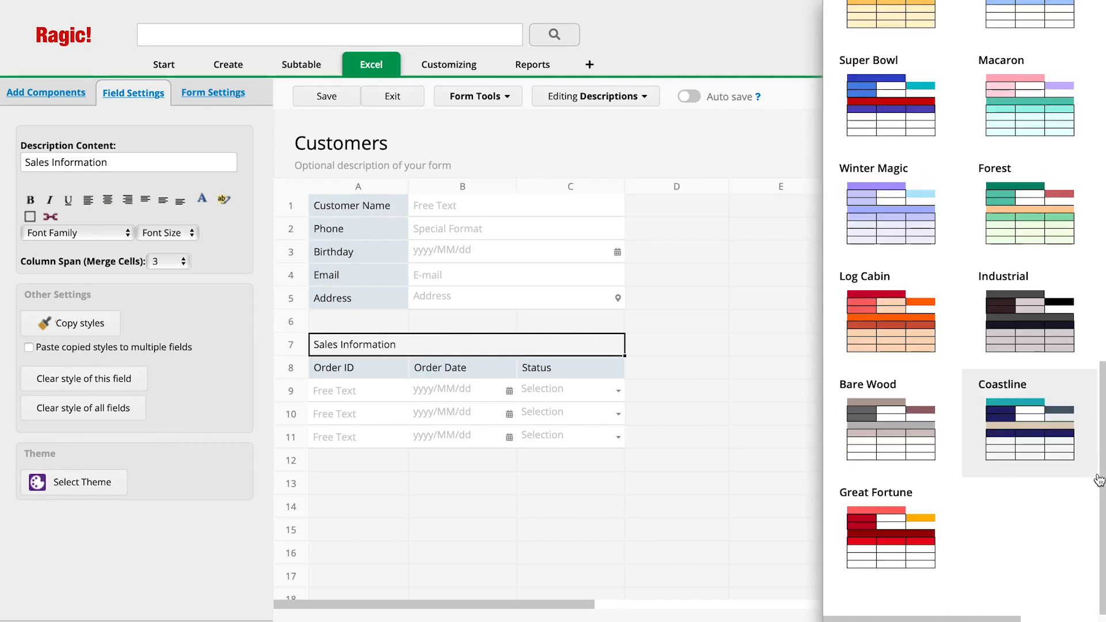
{"action": "left_click", "coordinate": [890, 106]}
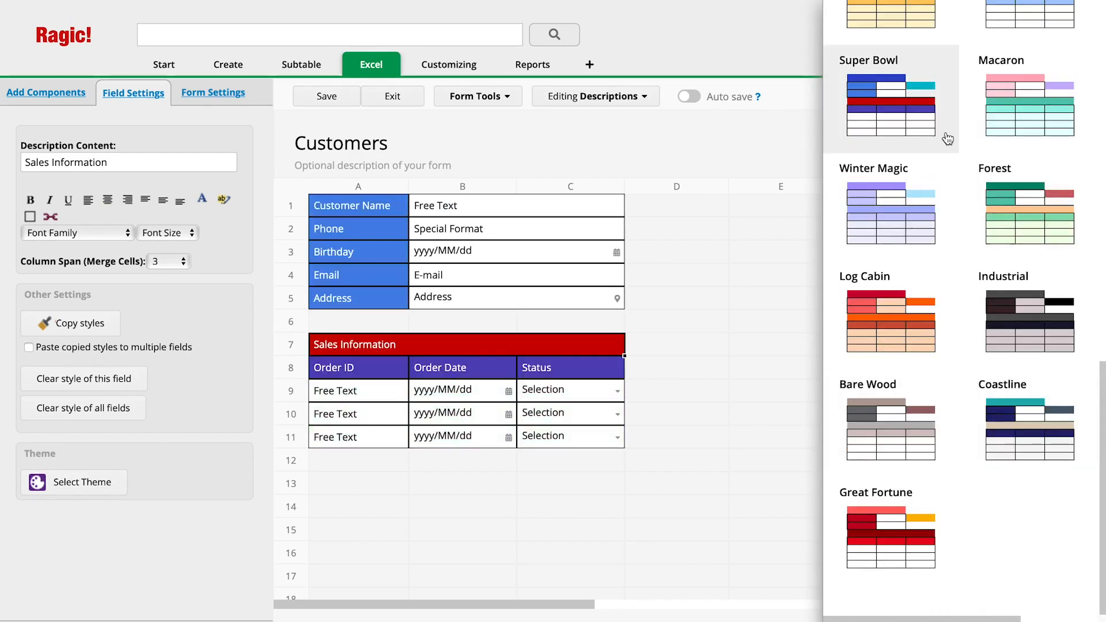
{"action": "left_click", "coordinate": [888, 14]}
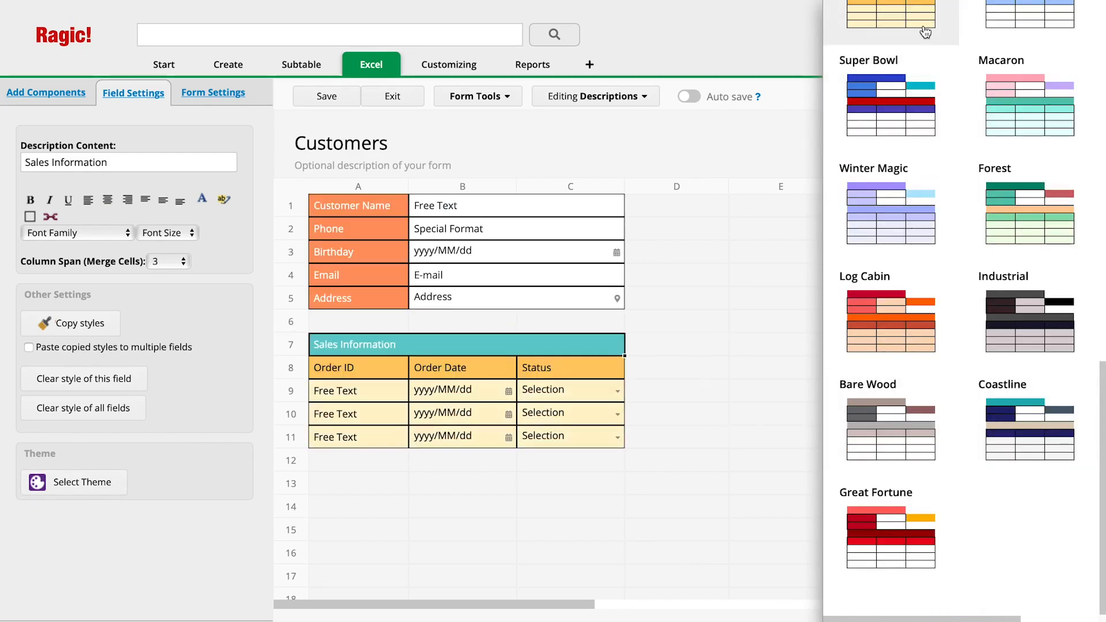
{"action": "left_click", "coordinate": [326, 95]}
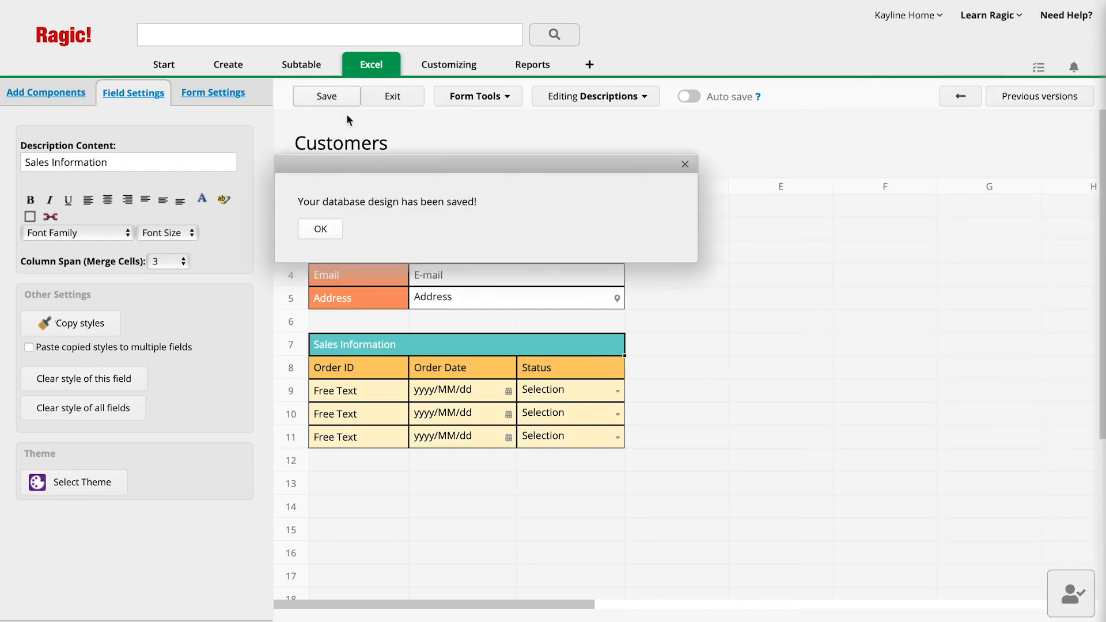
{"action": "left_click", "coordinate": [319, 228]}
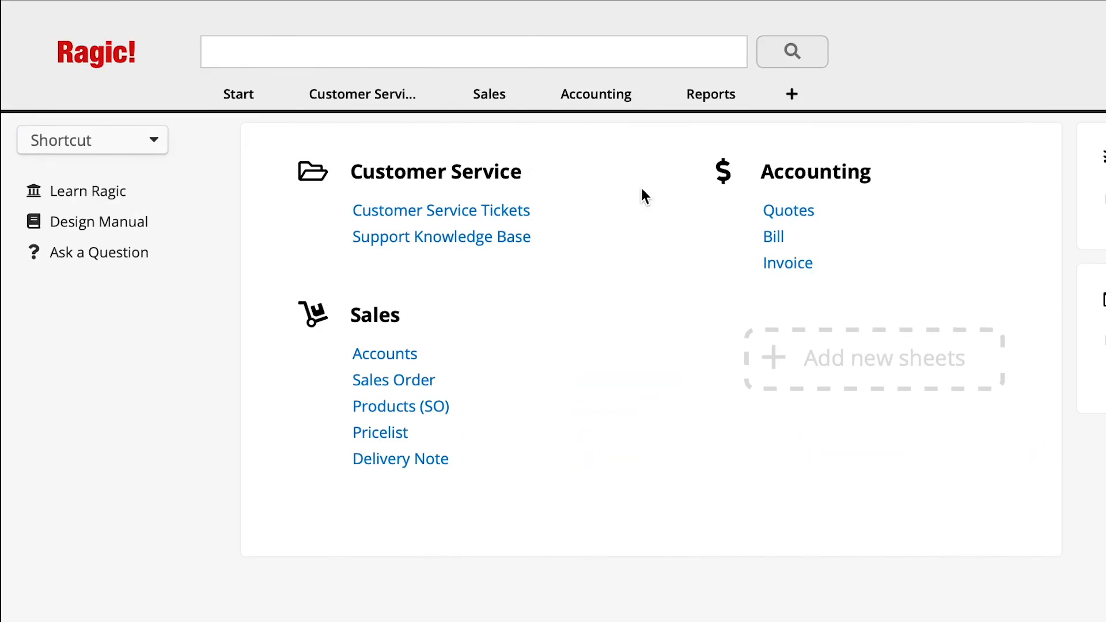
{"action": "mouse_move", "coordinate": [439, 106]}
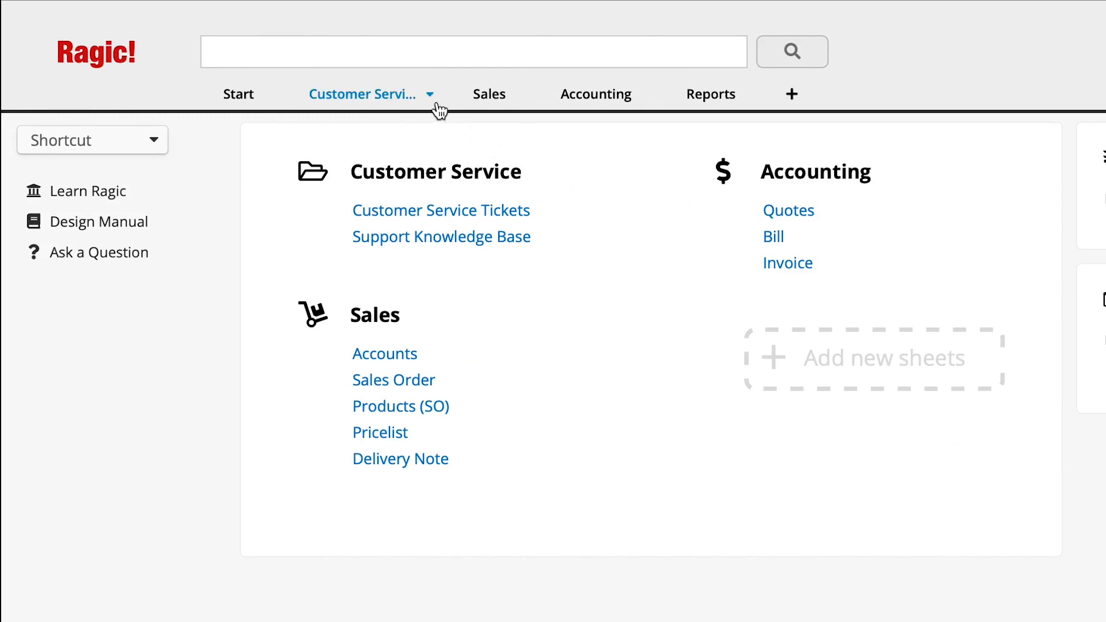
Change the Customer Service group's icon from the folder to the smiley face.
{"action": "left_click", "coordinate": [431, 94]}
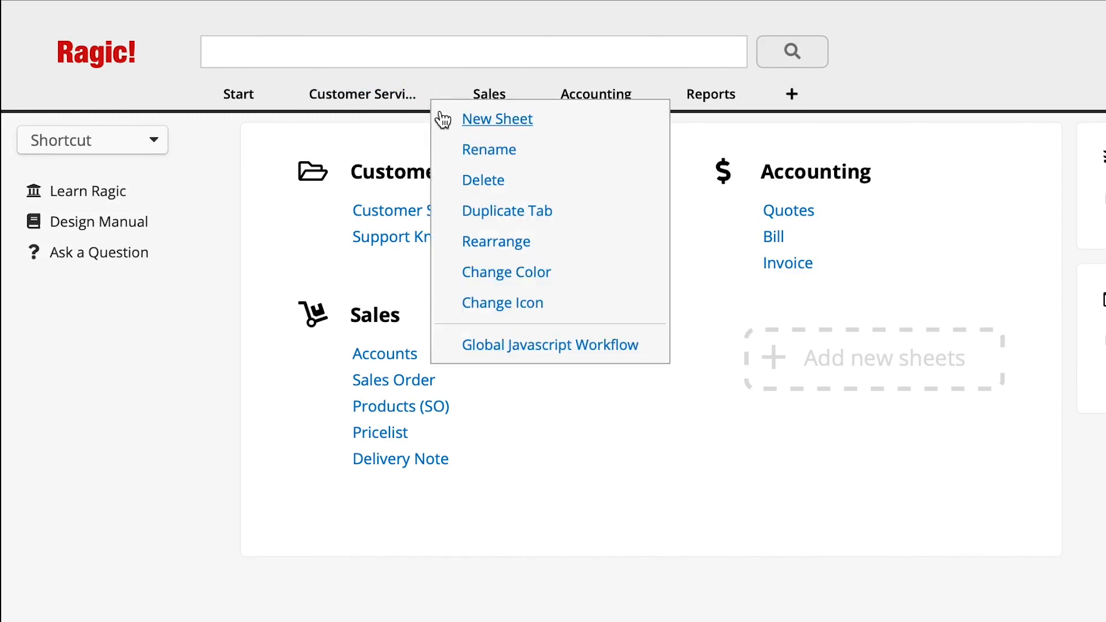
{"action": "left_click", "coordinate": [502, 302]}
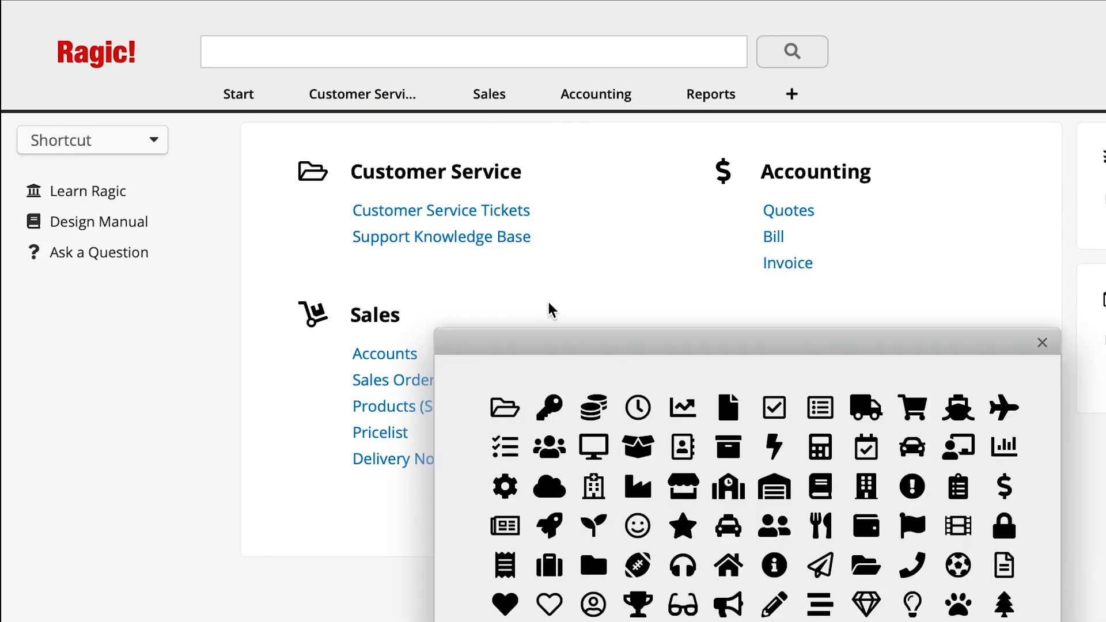
{"action": "left_click", "coordinate": [635, 525]}
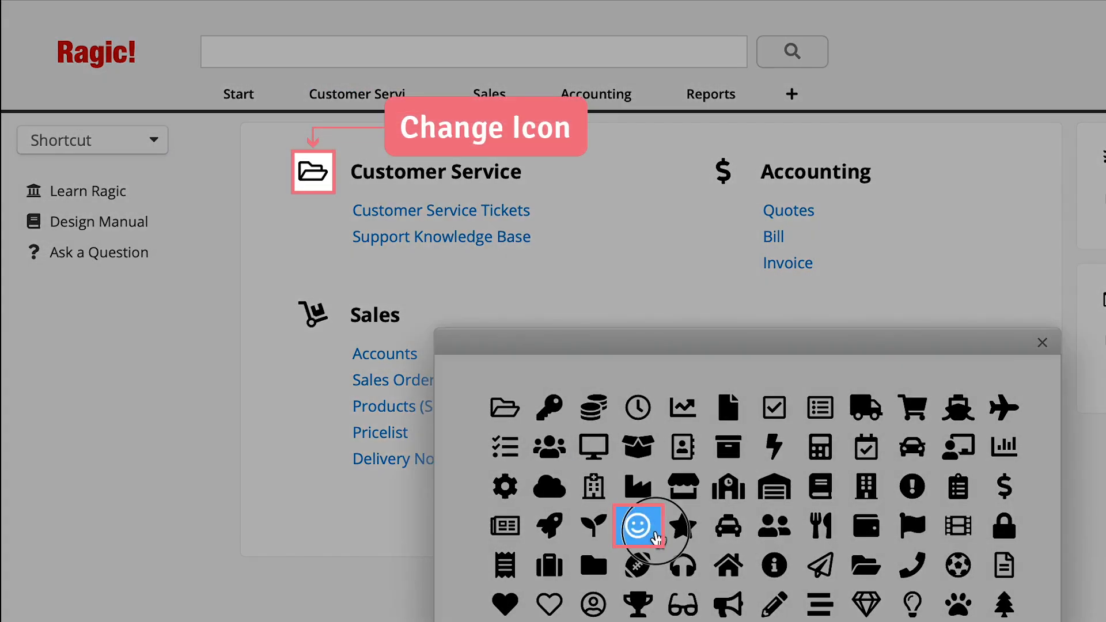
{"action": "left_click", "coordinate": [636, 526]}
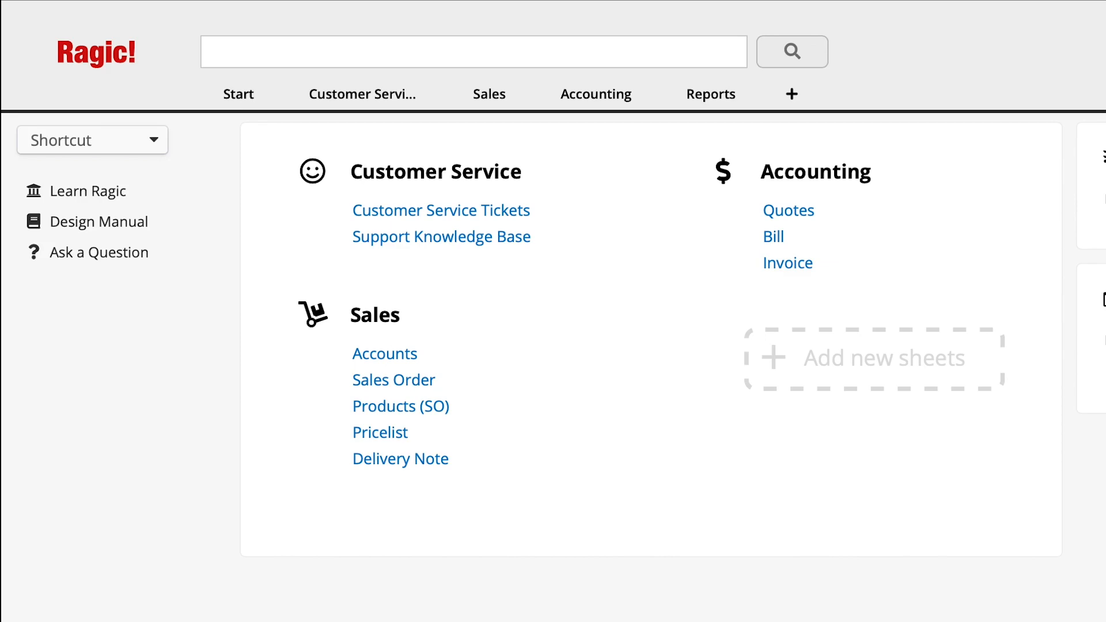
{"action": "left_click", "coordinate": [787, 210]}
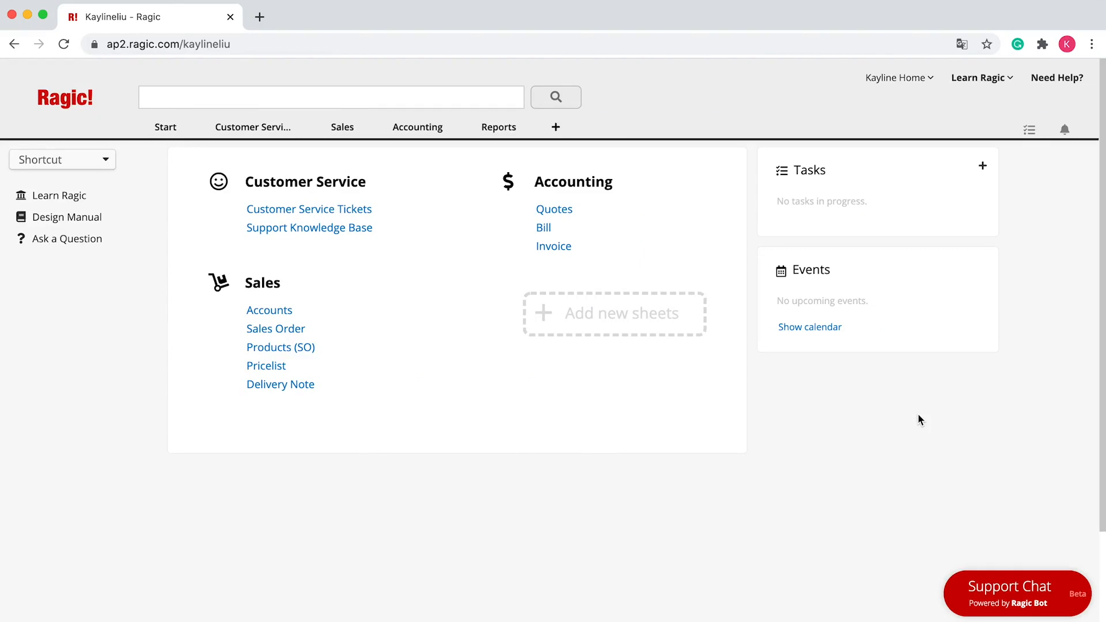
Go to Account Setup from the Start menu and start a new Company Setting form.
{"action": "left_click", "coordinate": [165, 126]}
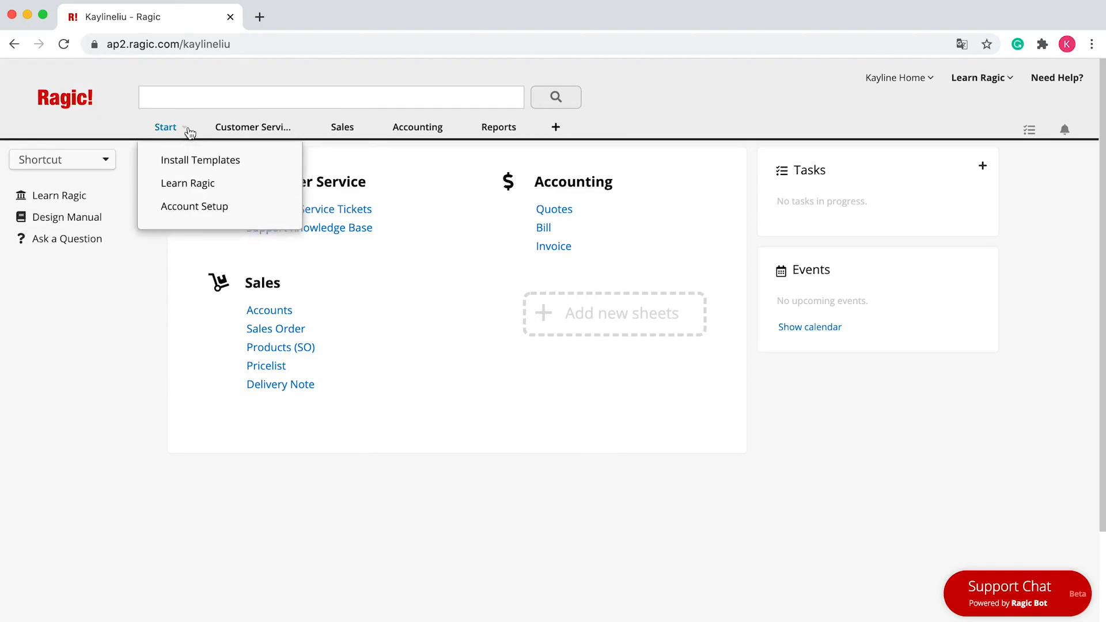
{"action": "left_click", "coordinate": [195, 206]}
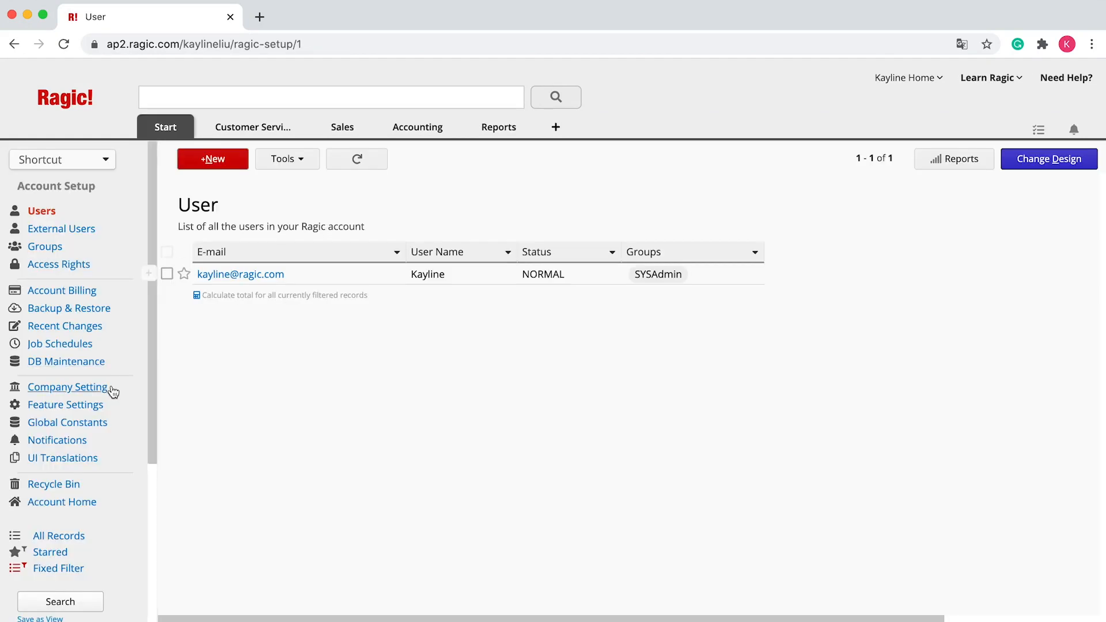
{"action": "left_click", "coordinate": [68, 387]}
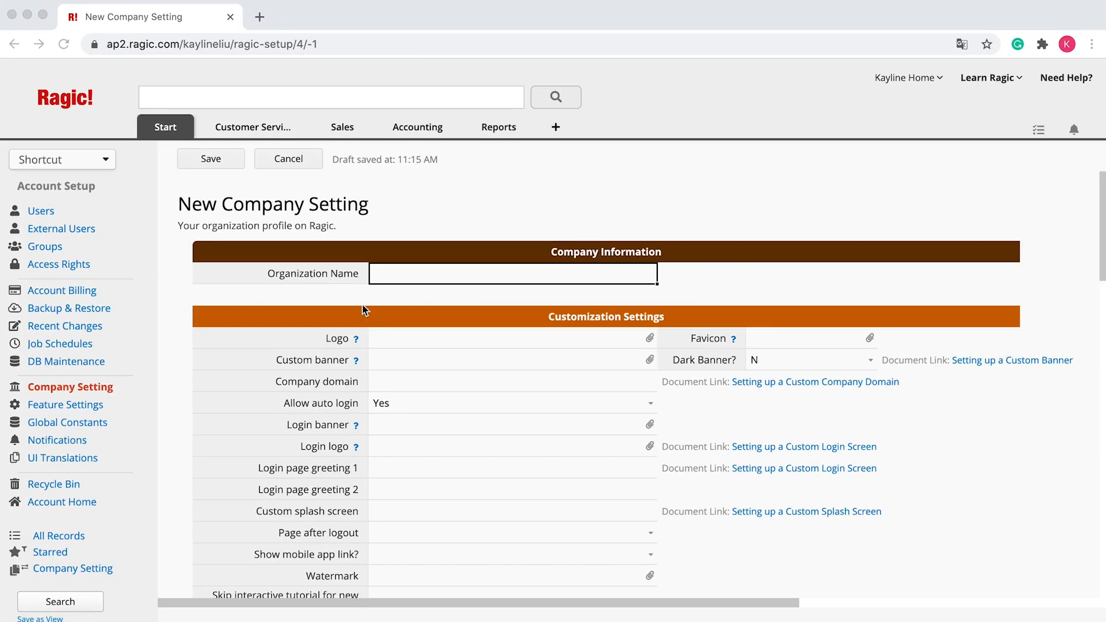
Name the organization Happy Yogurt, upload its logo, set Dark Banner? to N and save.
{"action": "type", "text": "Happ"}
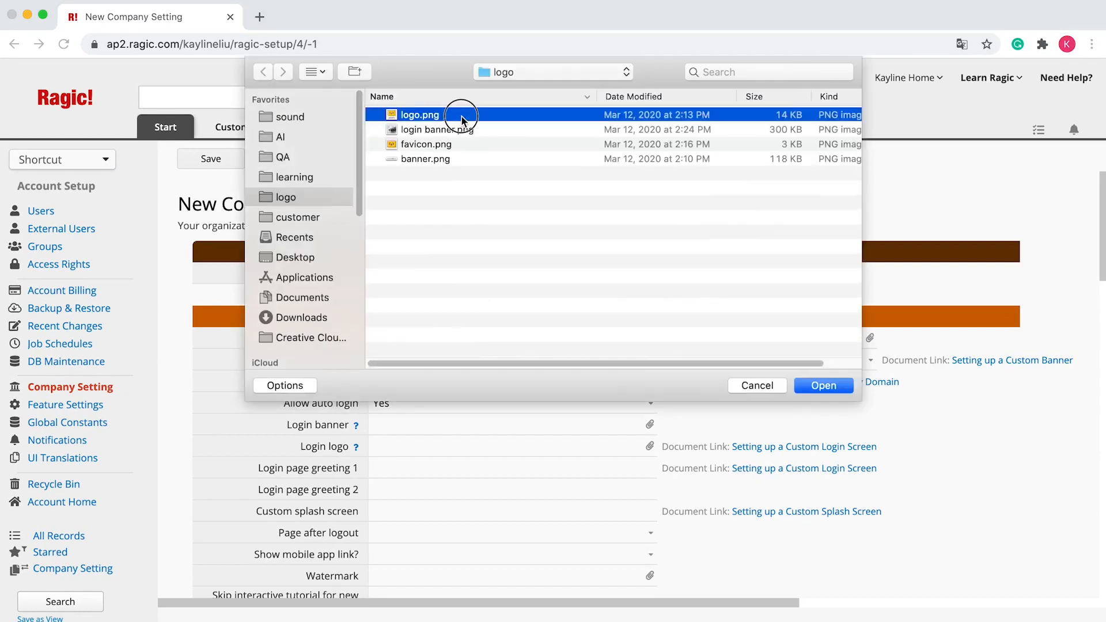
{"action": "left_click", "coordinate": [822, 384]}
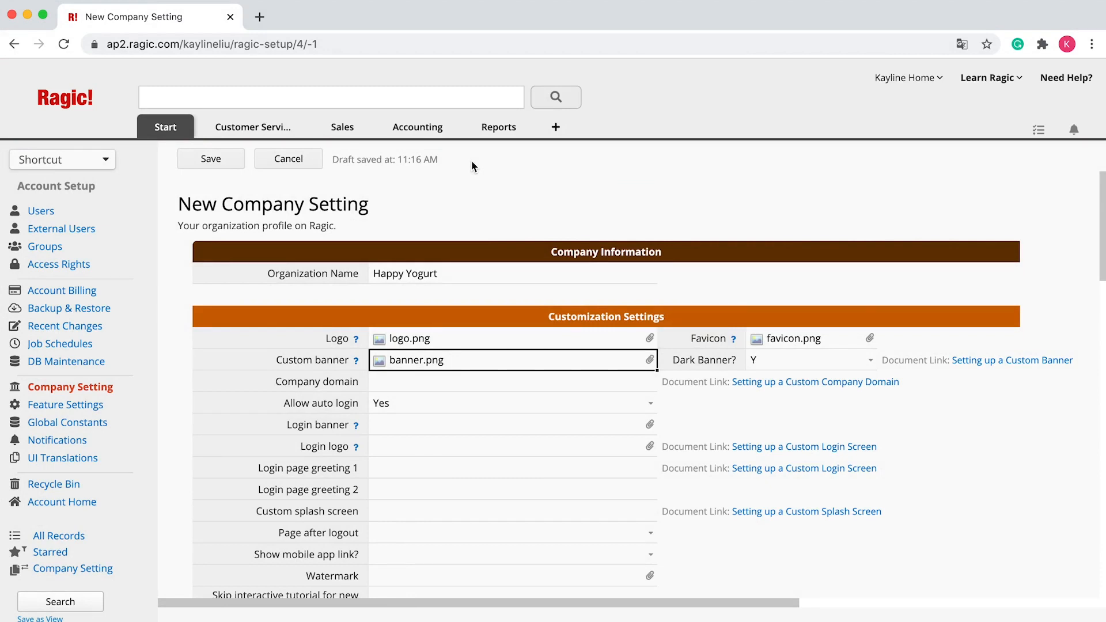
{"action": "mouse_move", "coordinate": [830, 350]}
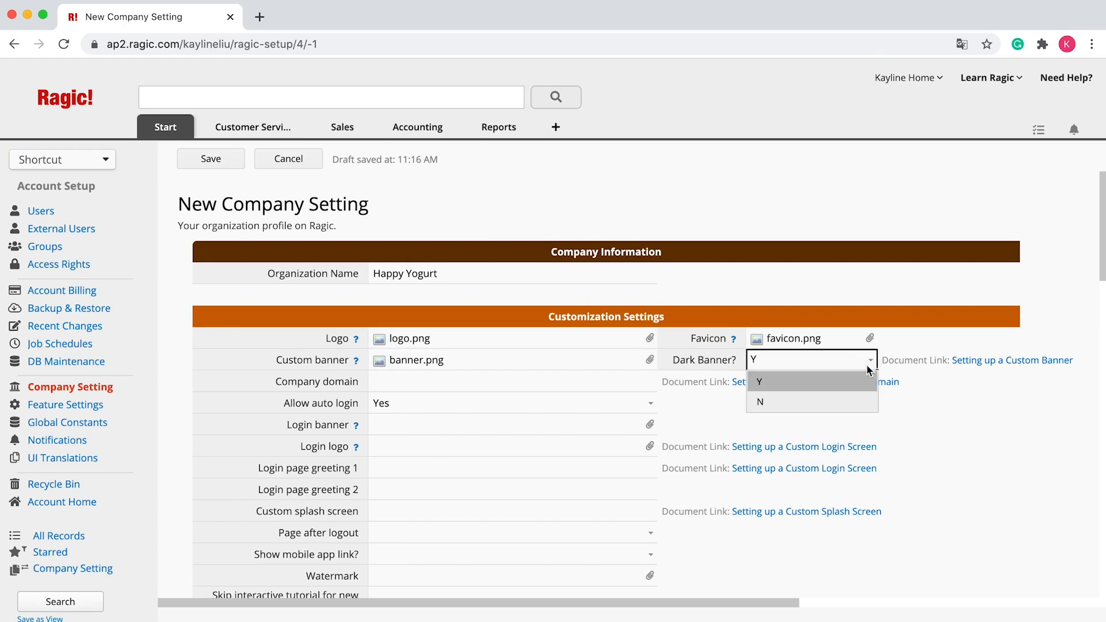
{"action": "left_click", "coordinate": [760, 401]}
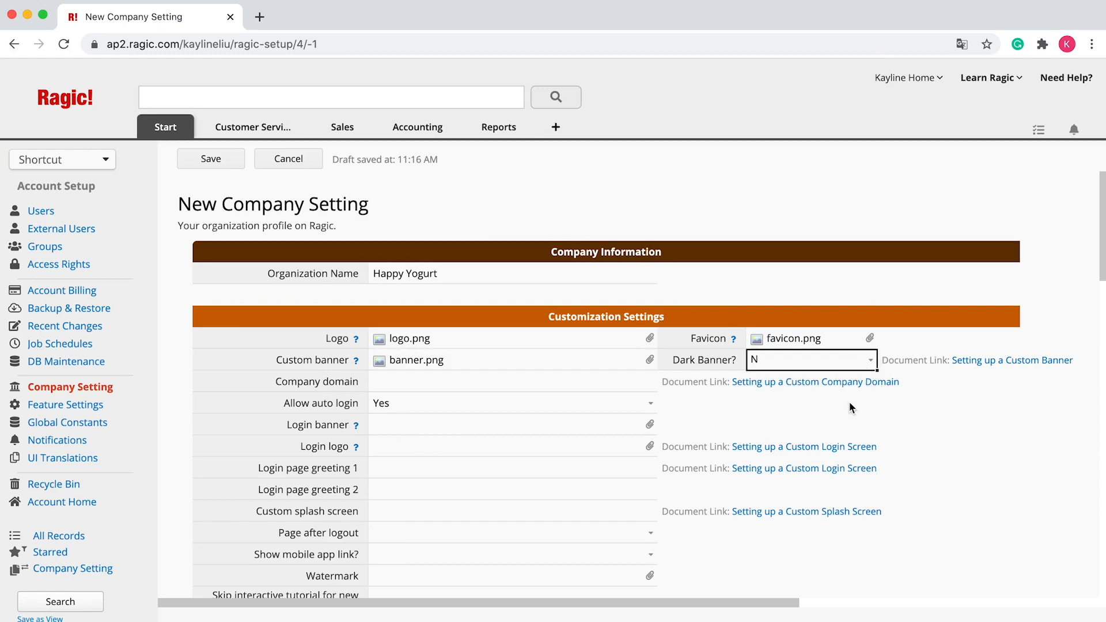
{"action": "left_click", "coordinate": [210, 158]}
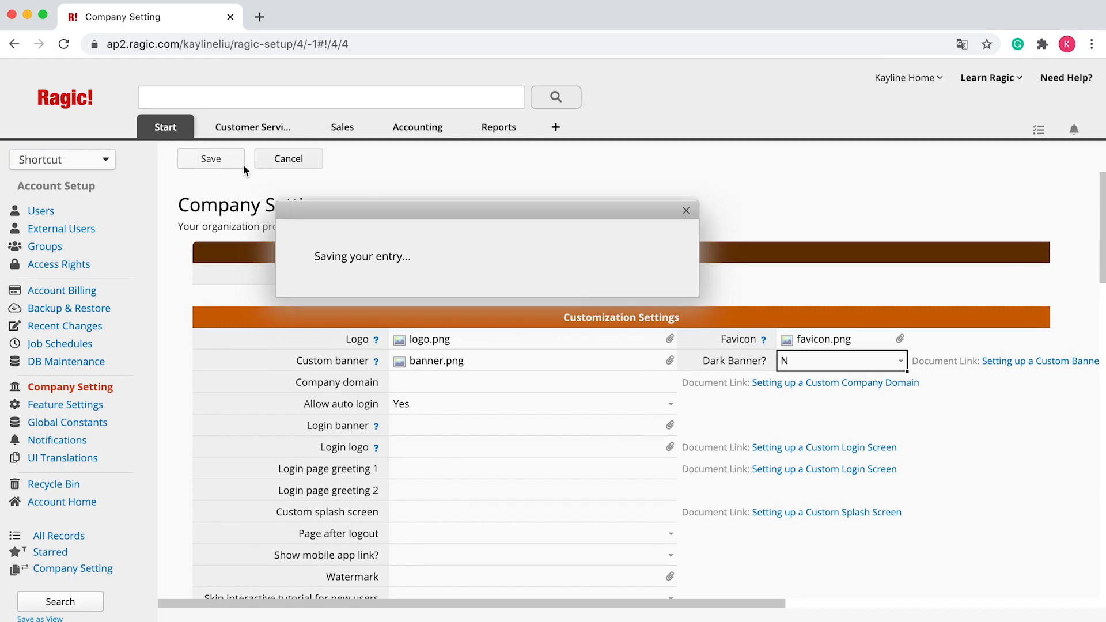
{"action": "left_click", "coordinate": [209, 158]}
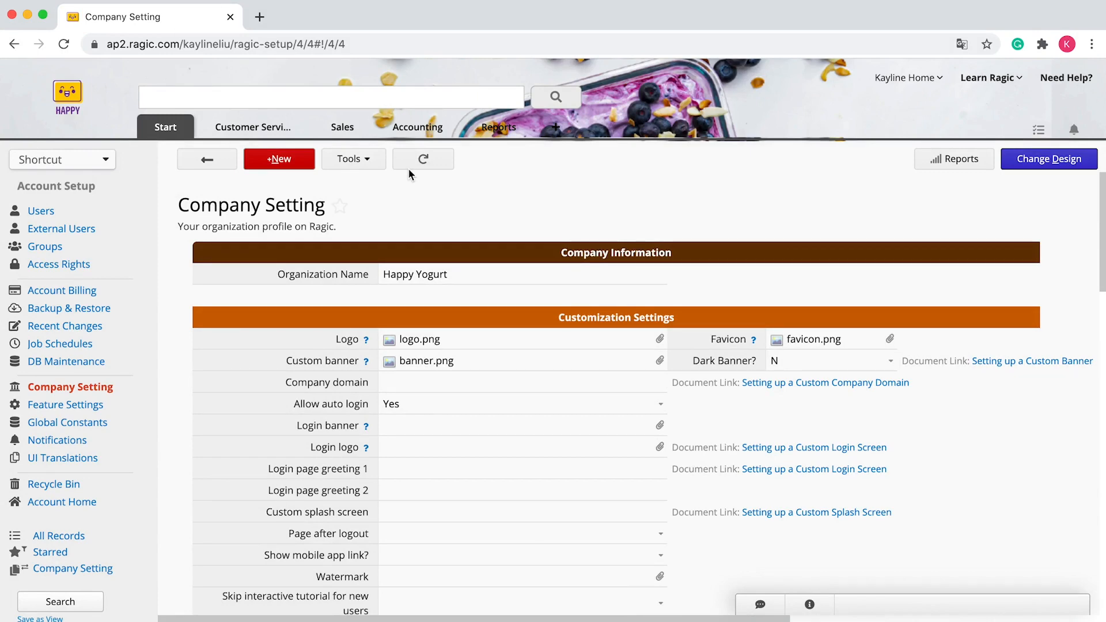
{"action": "left_click", "coordinate": [486, 425]}
{"action": "type", "text": "Happy yogurt, happy li"}
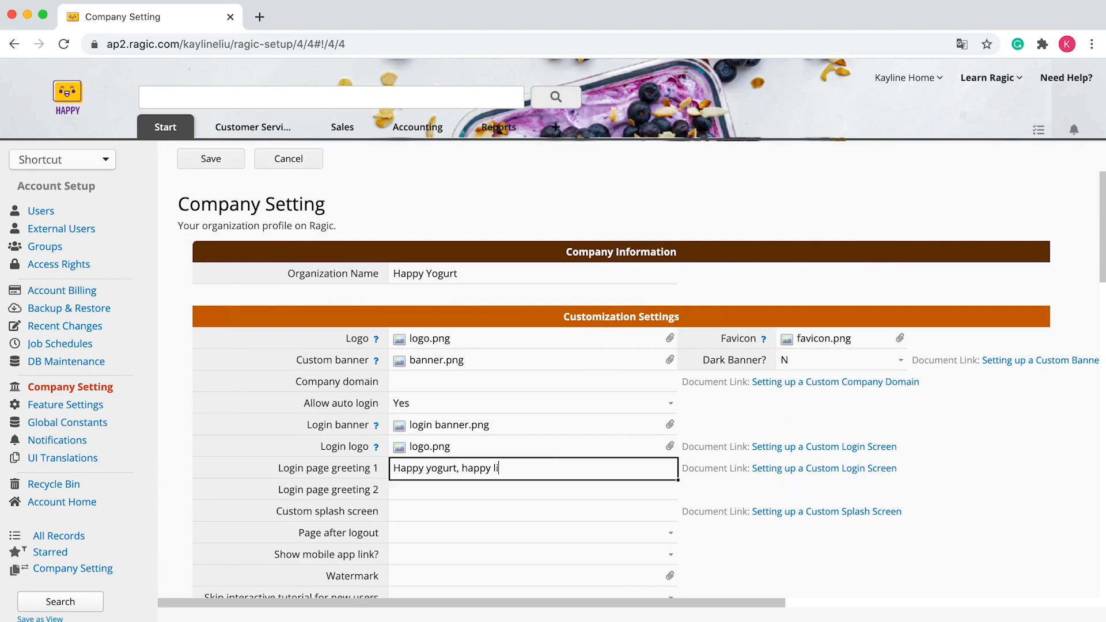
{"action": "left_click", "coordinate": [210, 158]}
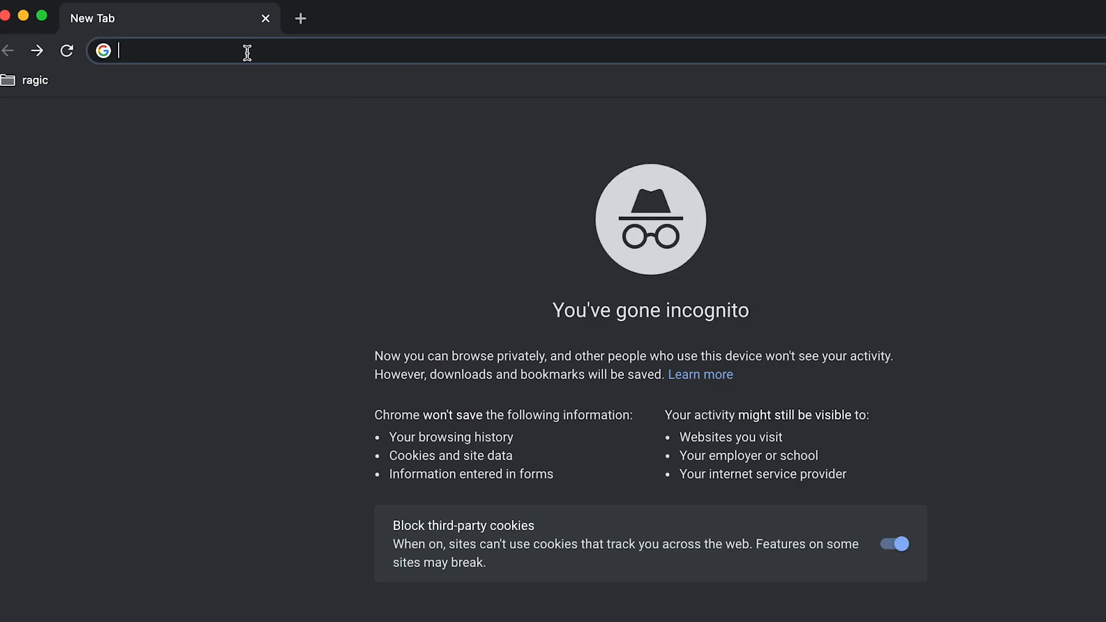
{"action": "type", "text": "https://ap2.ragic.com/kaylineliu"}
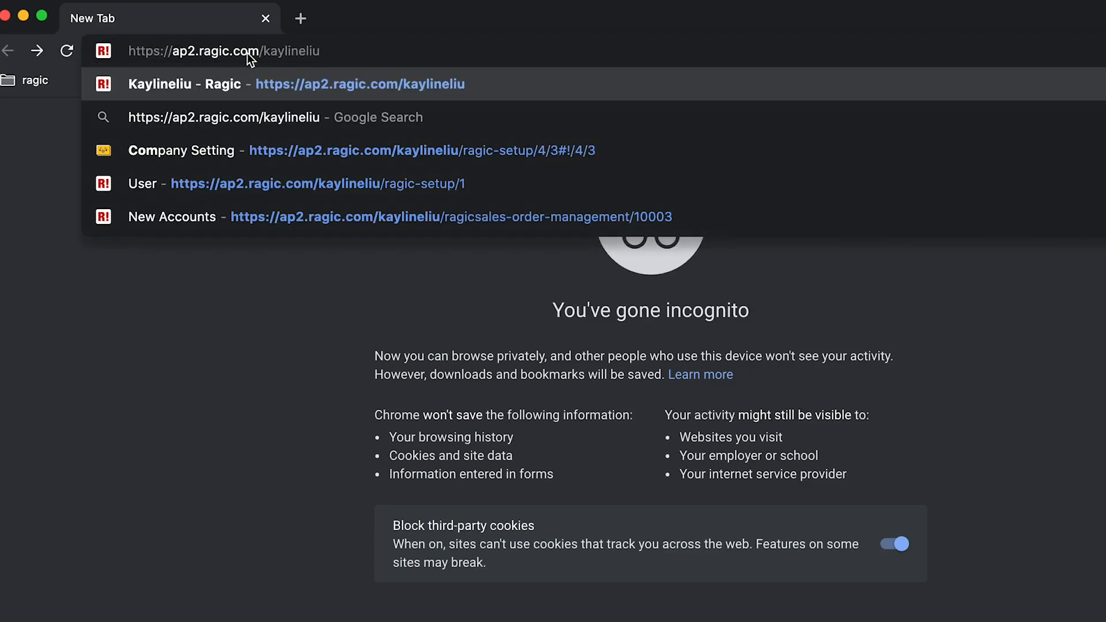
{"action": "left_click", "coordinate": [282, 84]}
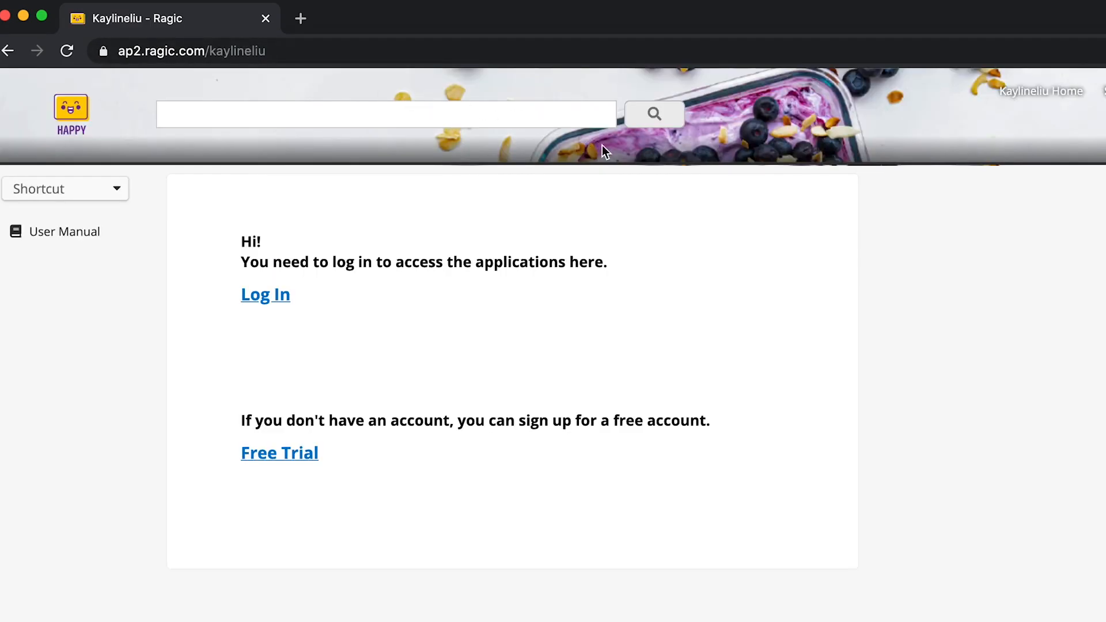
{"action": "mouse_move", "coordinate": [822, 184]}
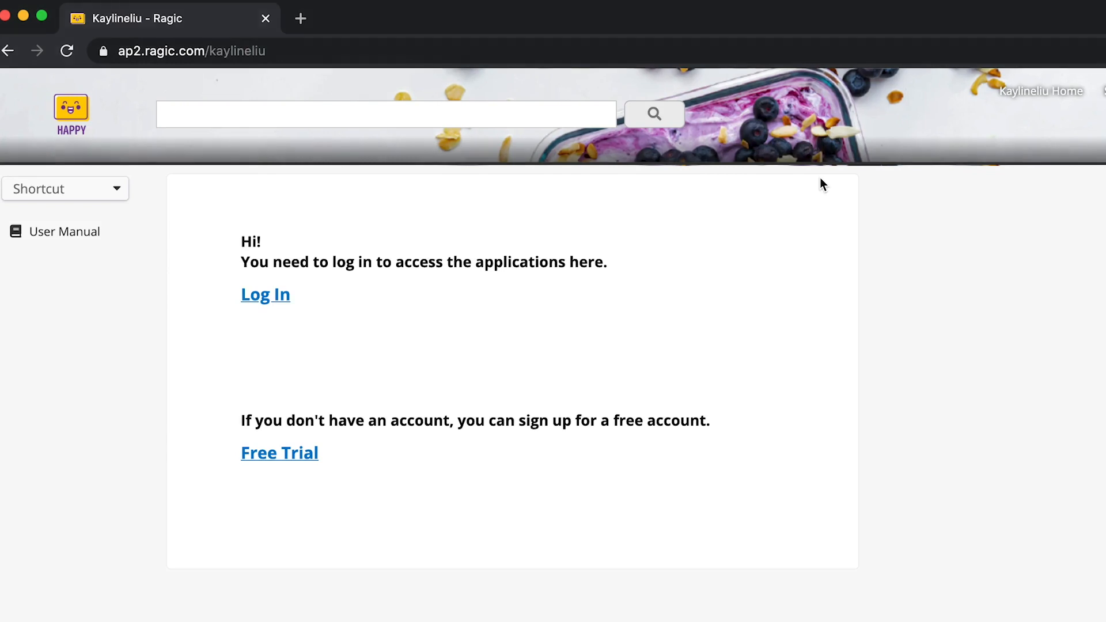
Follow the Log In link to show the Happy Yogurt branded login screen.
{"action": "left_click", "coordinate": [265, 294]}
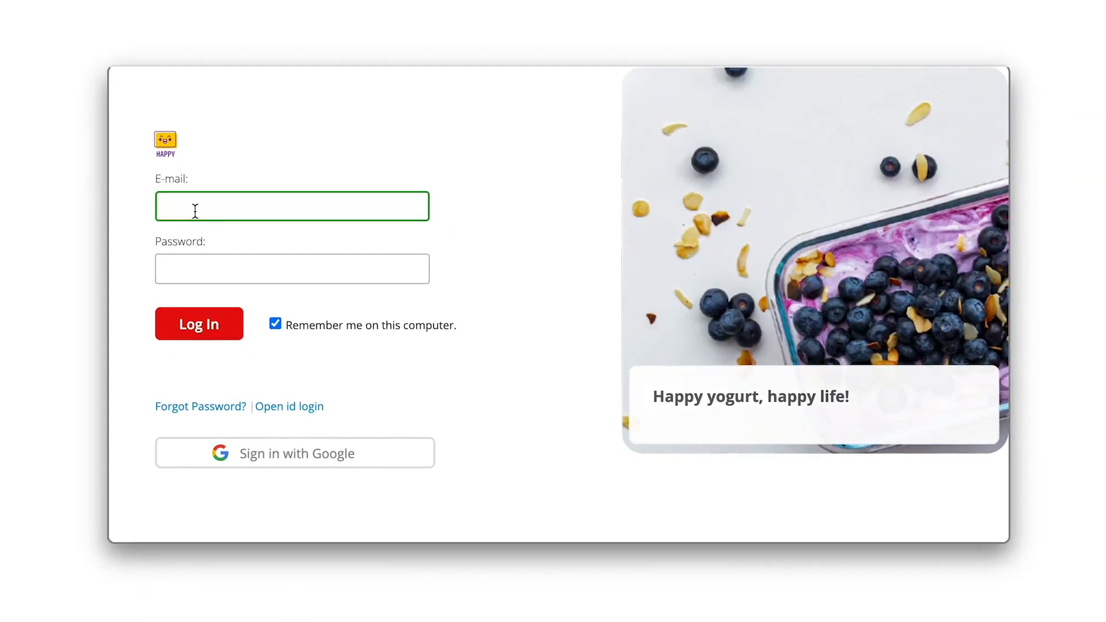